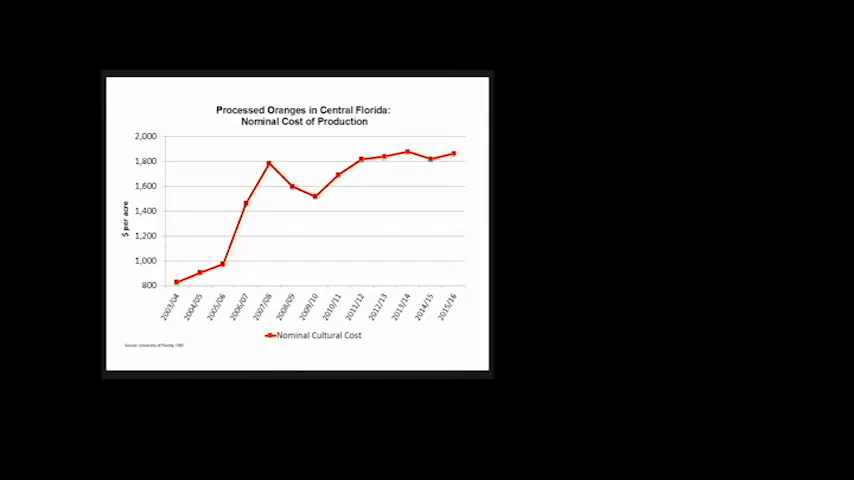
key("Right")
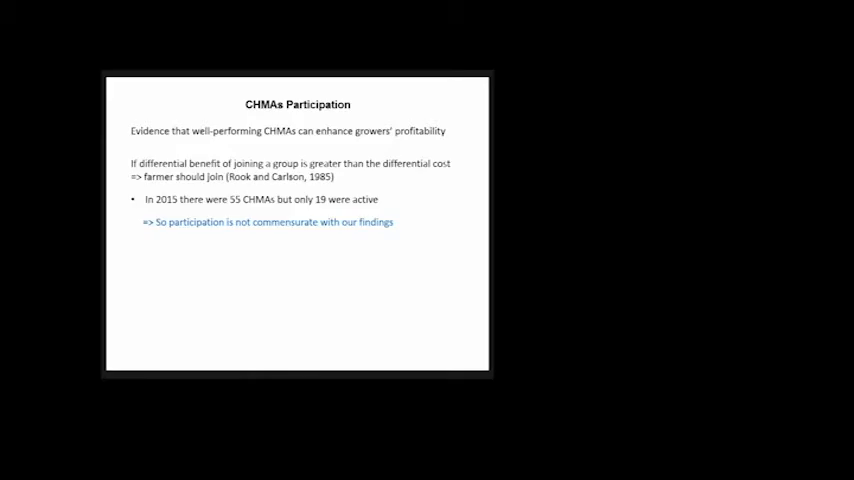
key("Right")
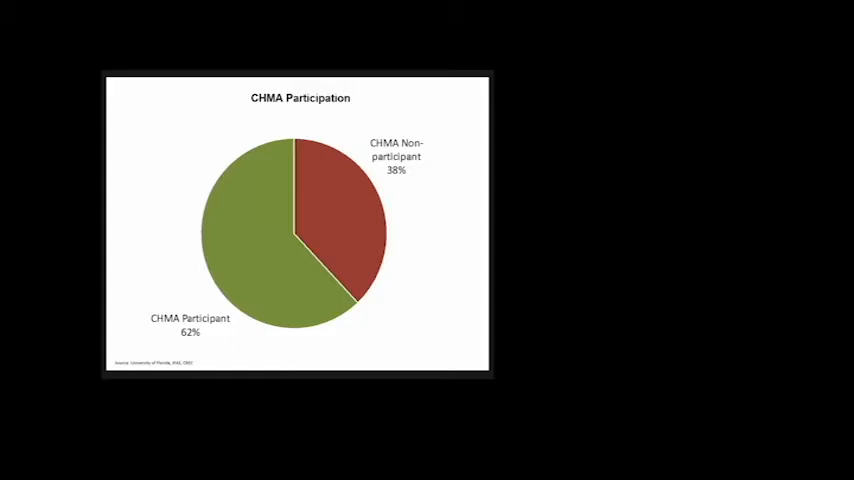